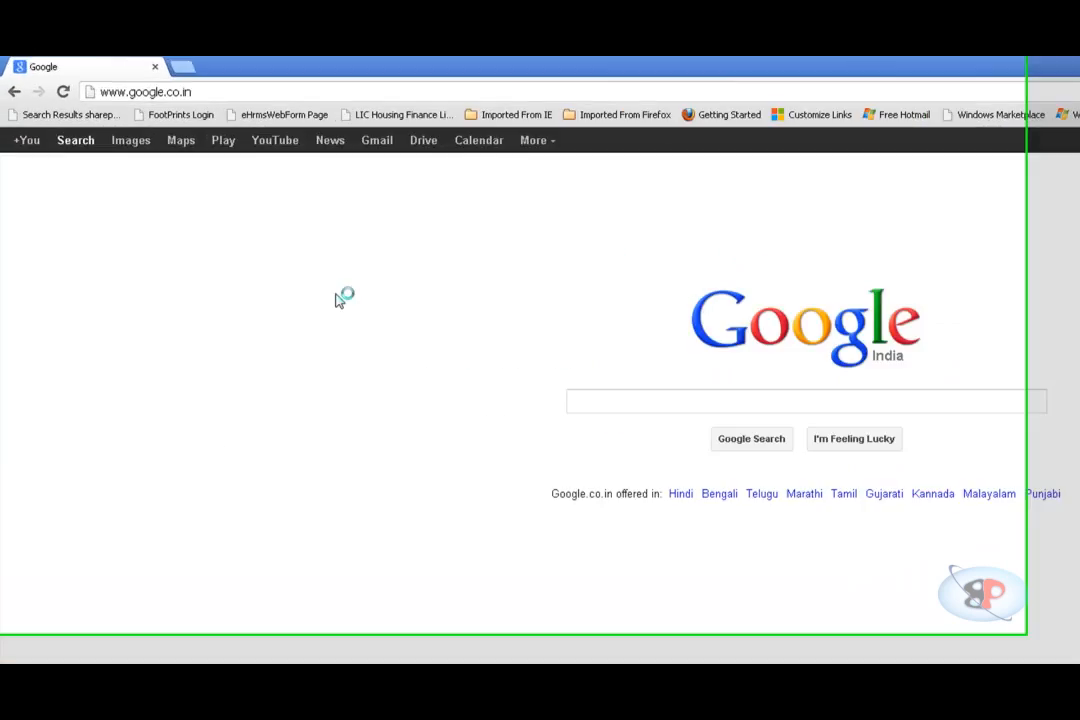
click(150, 92)
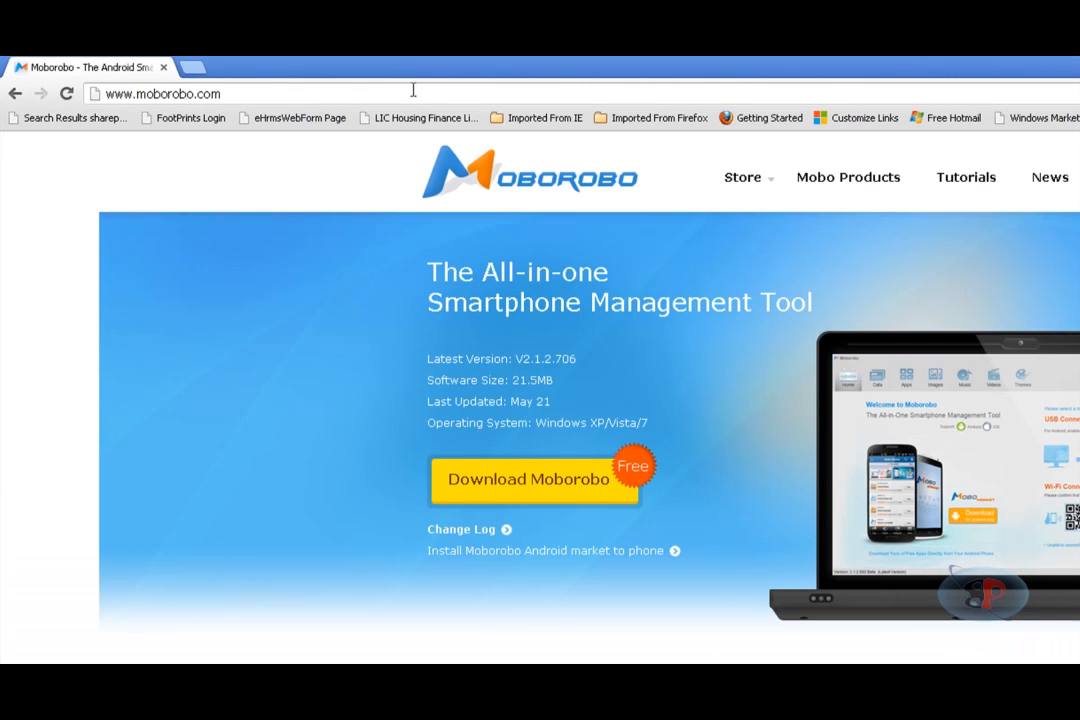
mouse_move(515, 505)
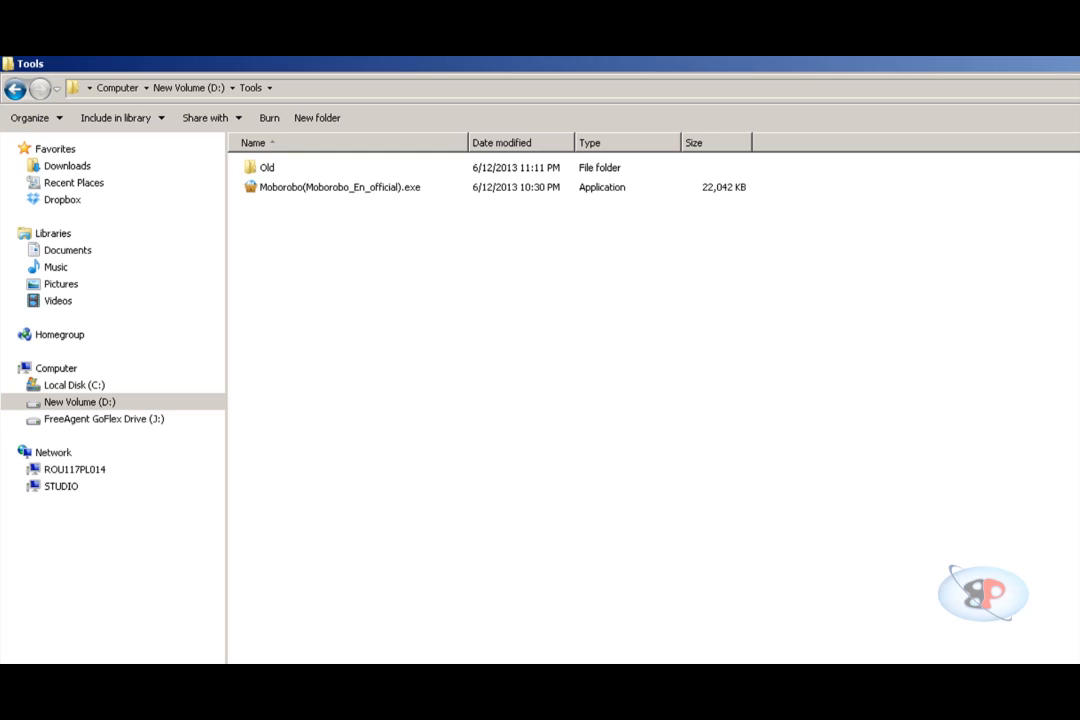
mouse_move(328, 191)
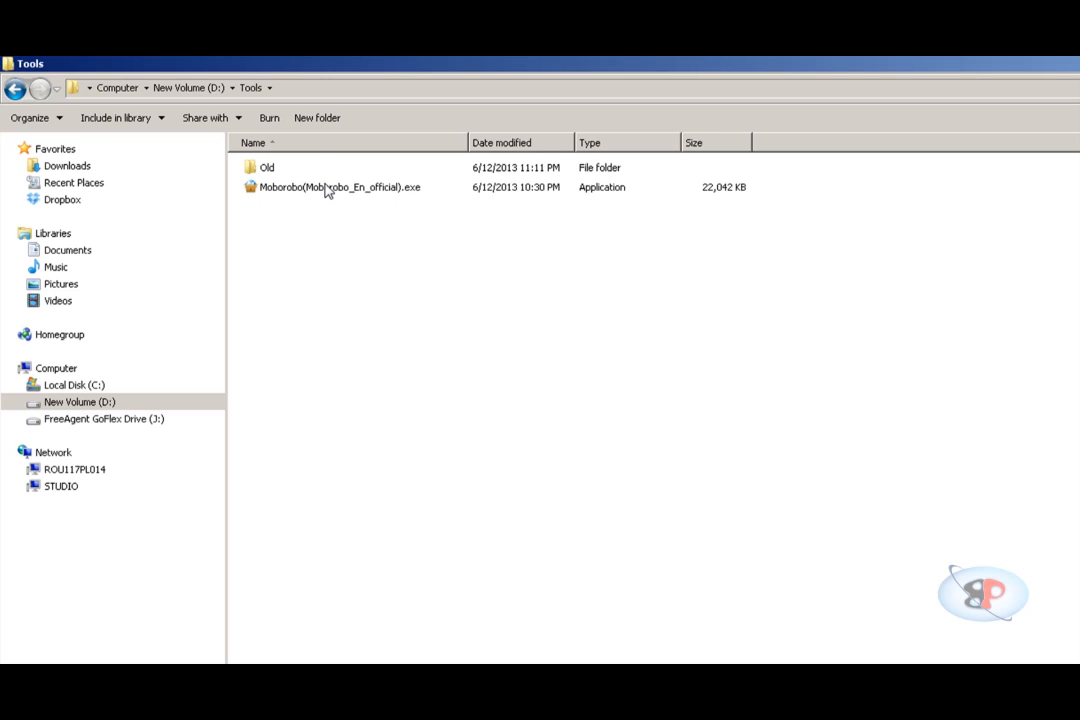
Launch the downloaded Moborobo installer from D:\Tools.
click(340, 187)
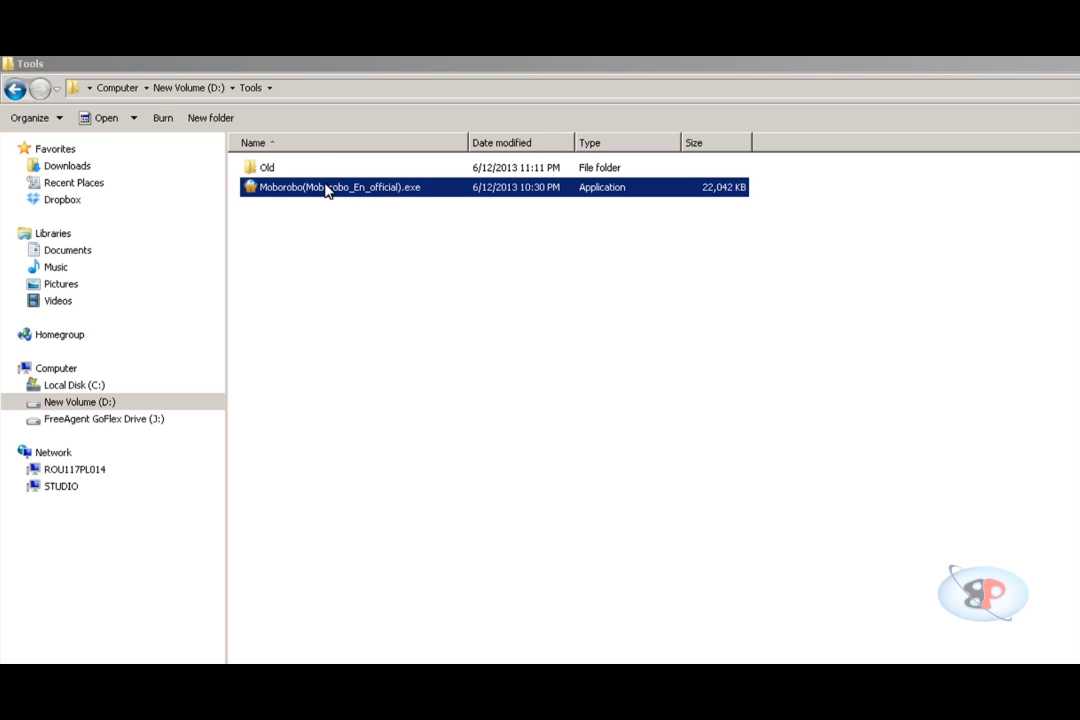
double_click(340, 187)
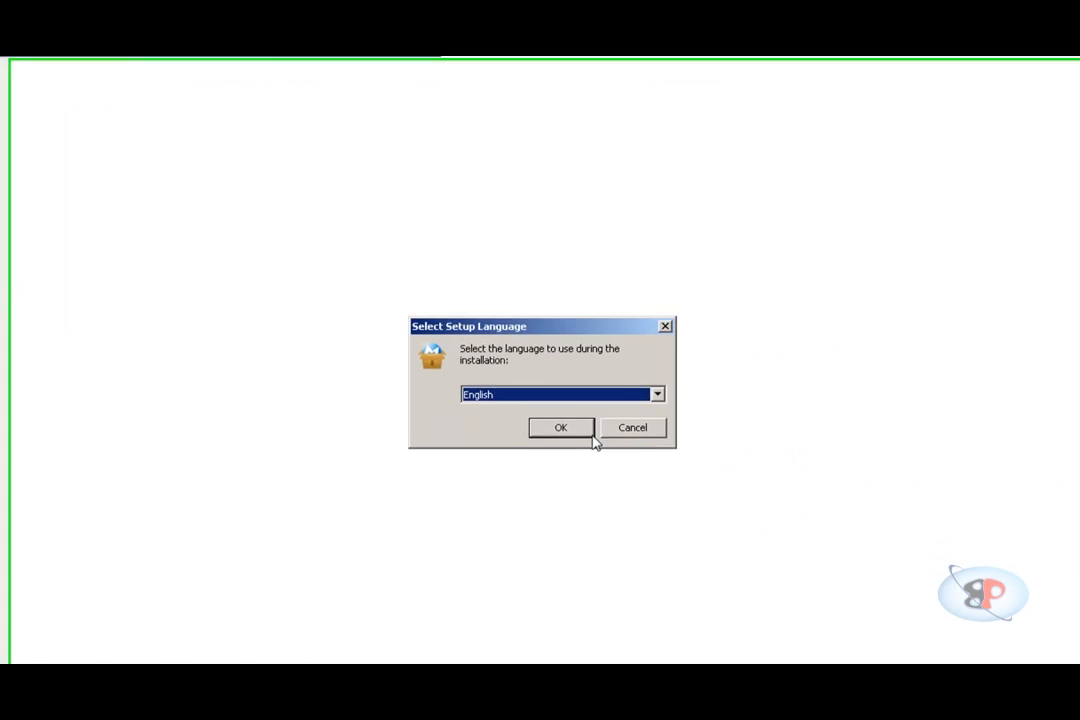
Install Moborobo in English with the default folder and desktop icon, then launch it.
click(560, 427)
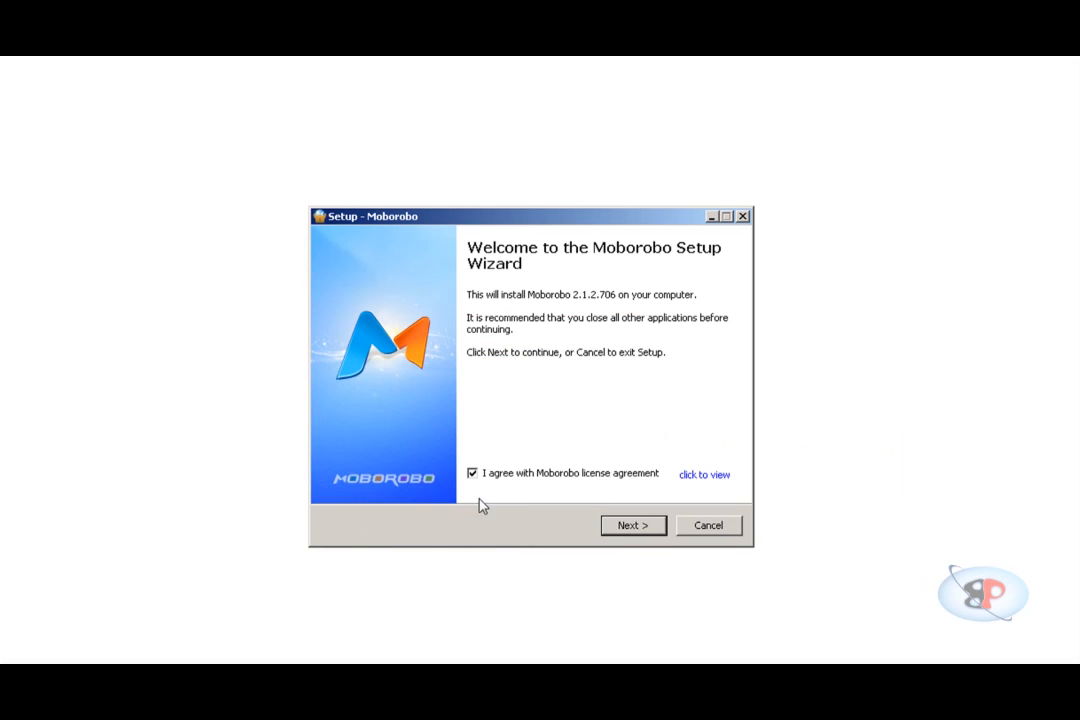
mouse_move(528, 487)
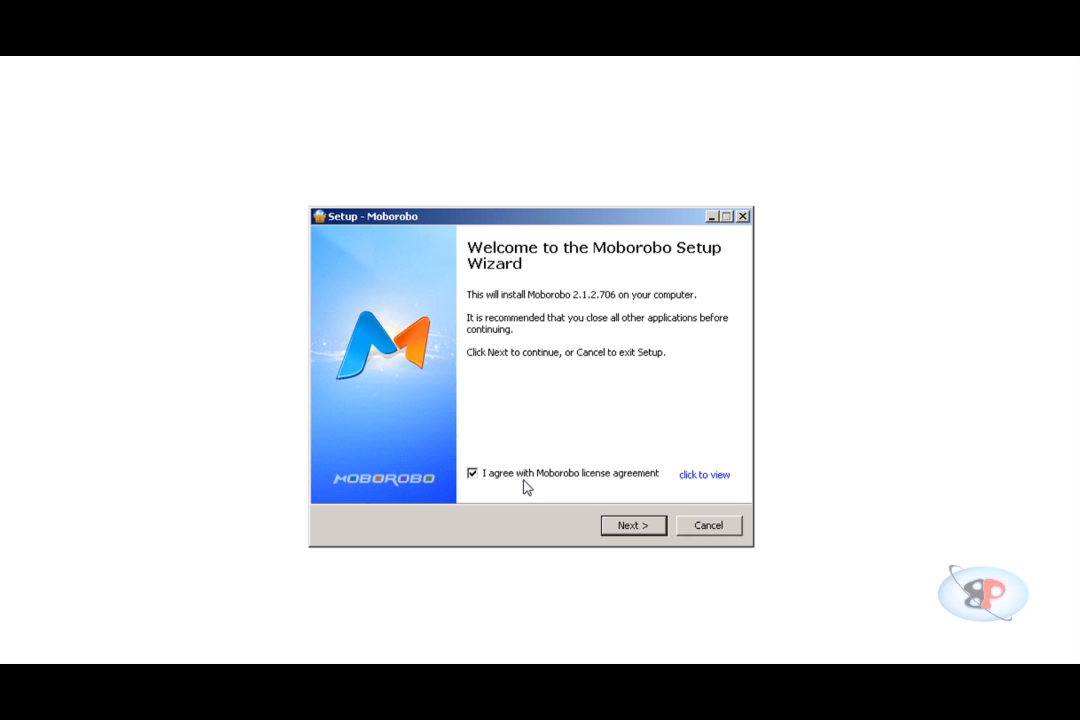
click(632, 525)
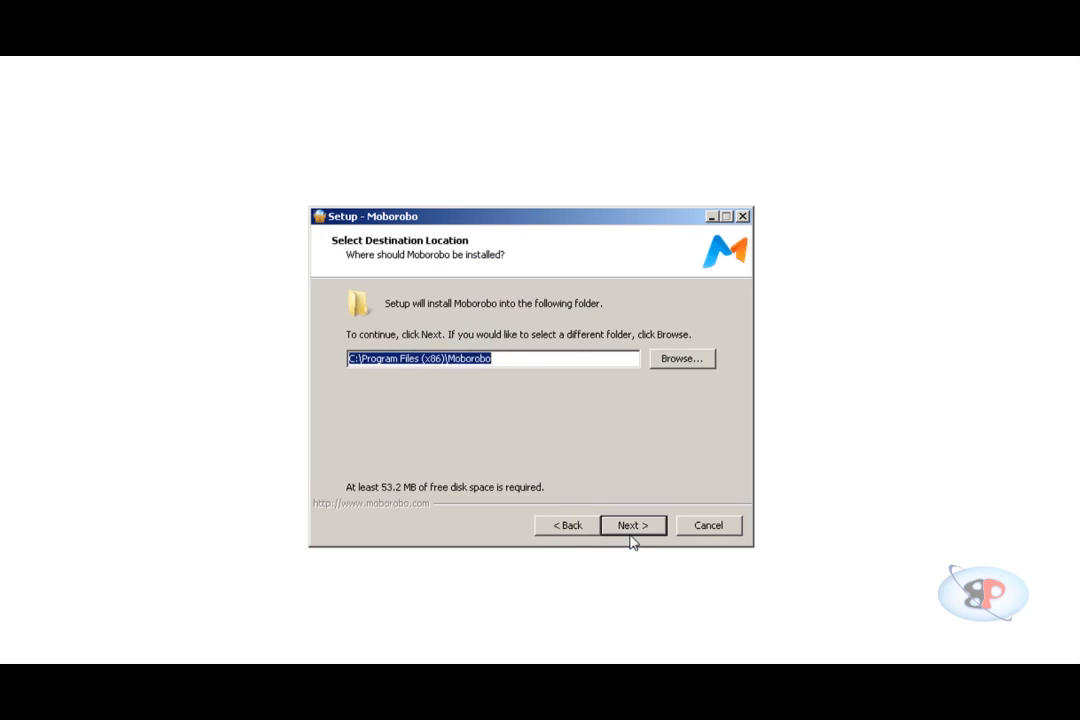
click(632, 525)
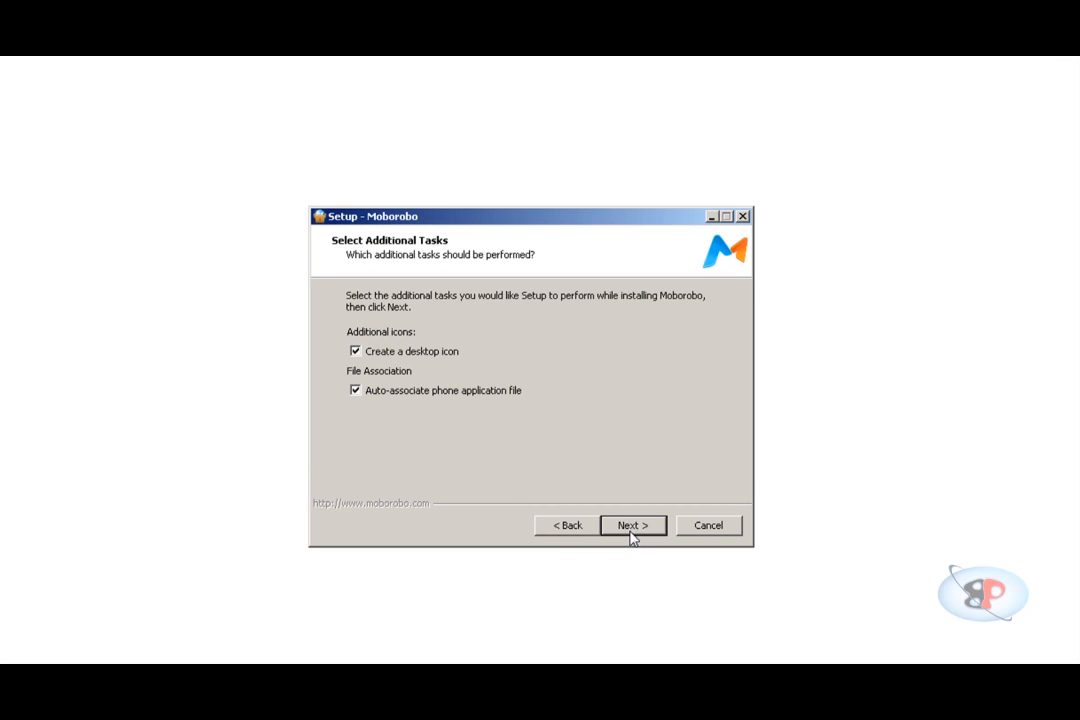
click(632, 525)
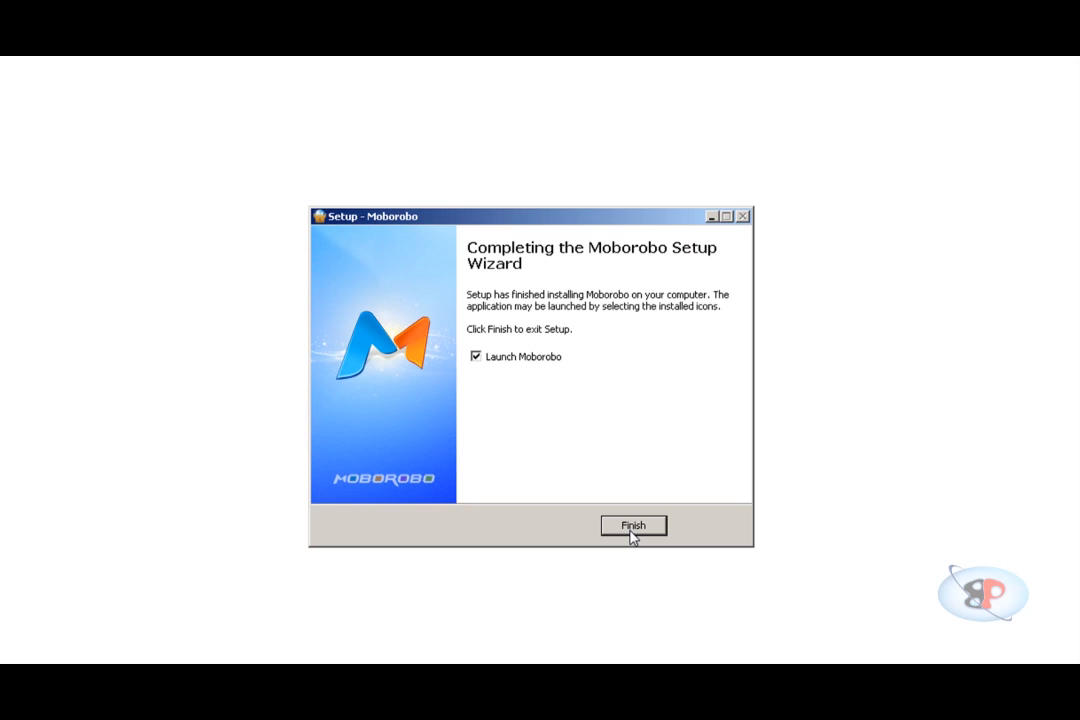
click(633, 525)
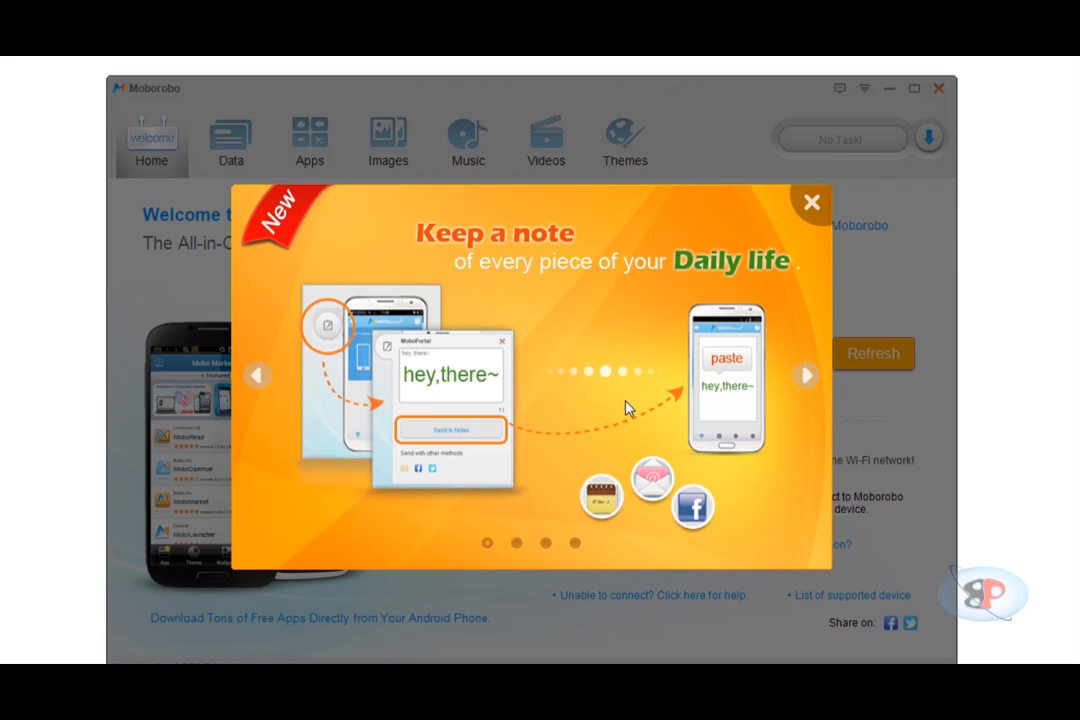
mouse_move(405, 368)
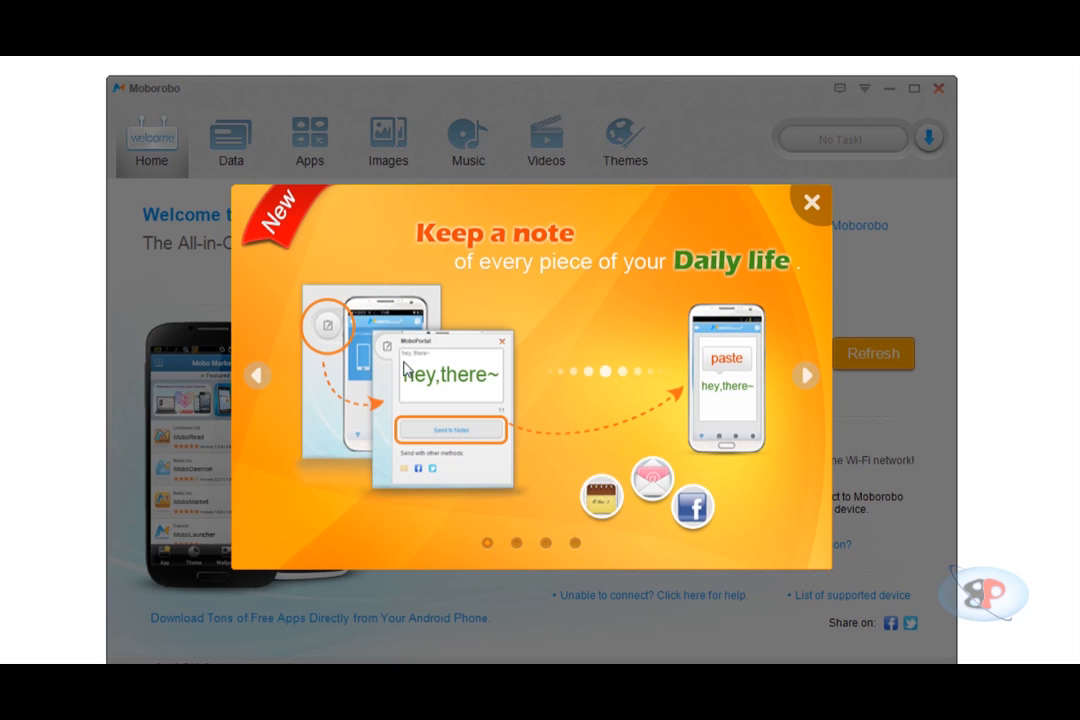
Dismiss the 'Keep a note' feature announcement to reveal the USB Connection Wizard.
click(812, 201)
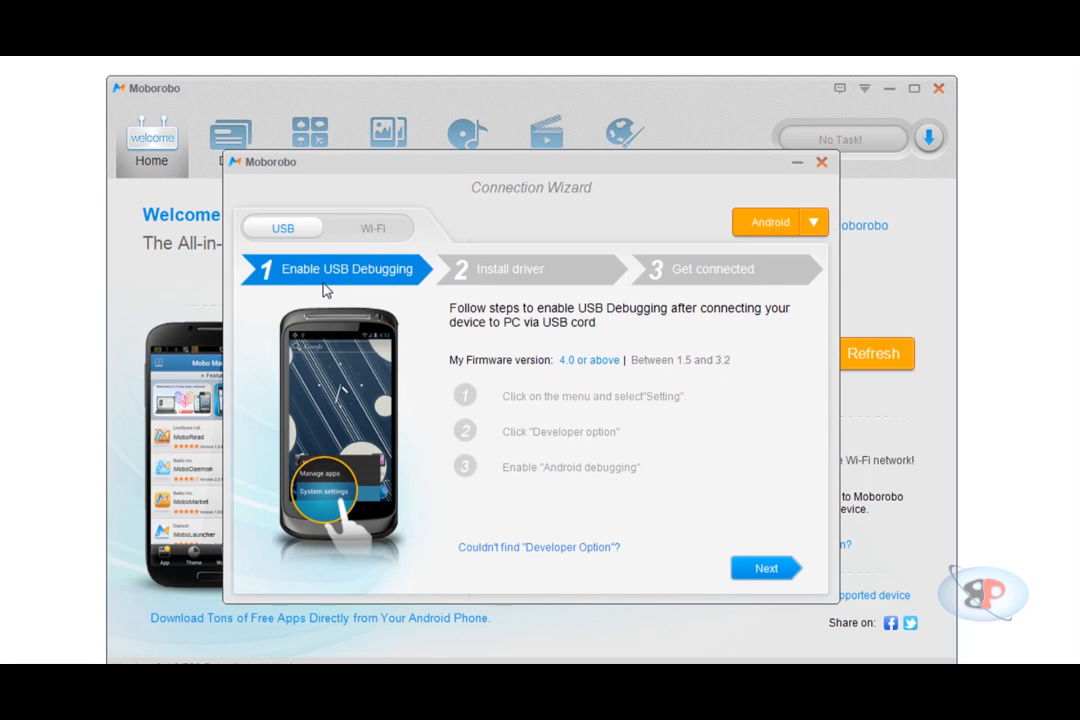
mouse_move(470, 357)
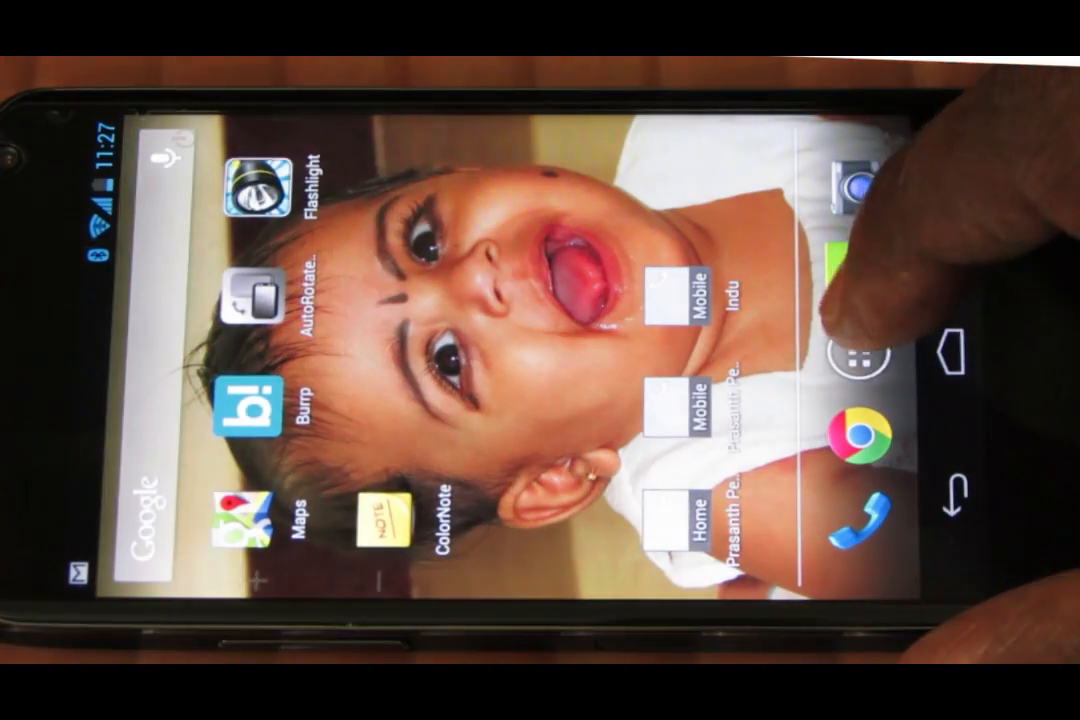
Enable USB debugging in the Nexus 4's Developer options.
click(858, 360)
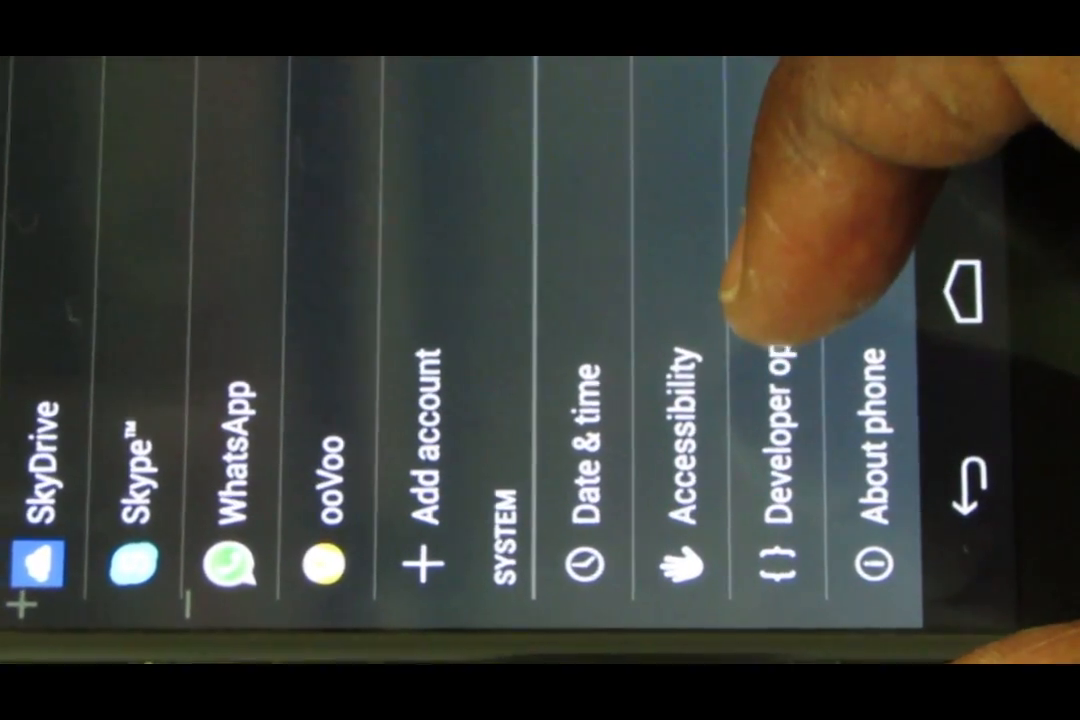
scroll(left, 3)
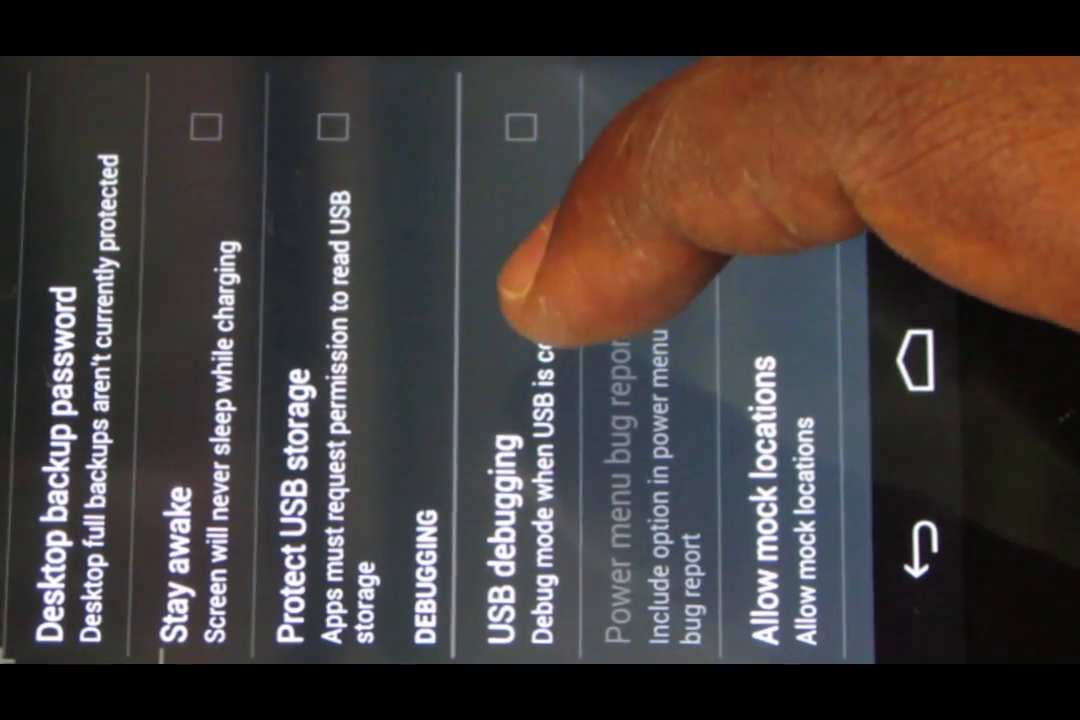
click(522, 125)
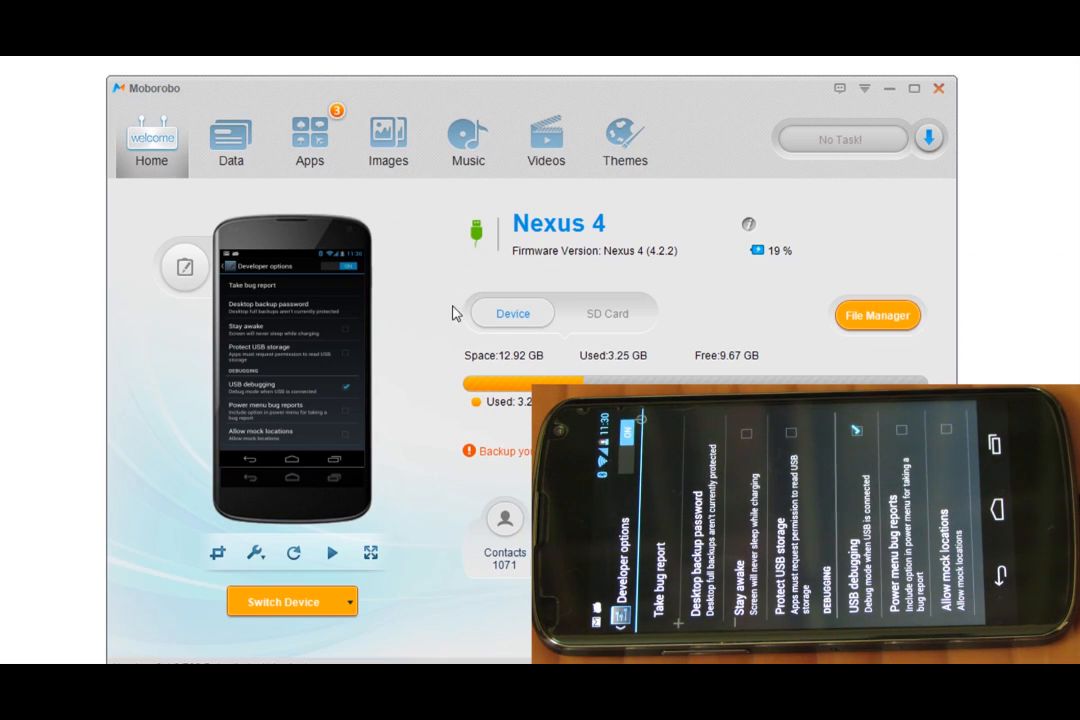
mouse_move(331, 392)
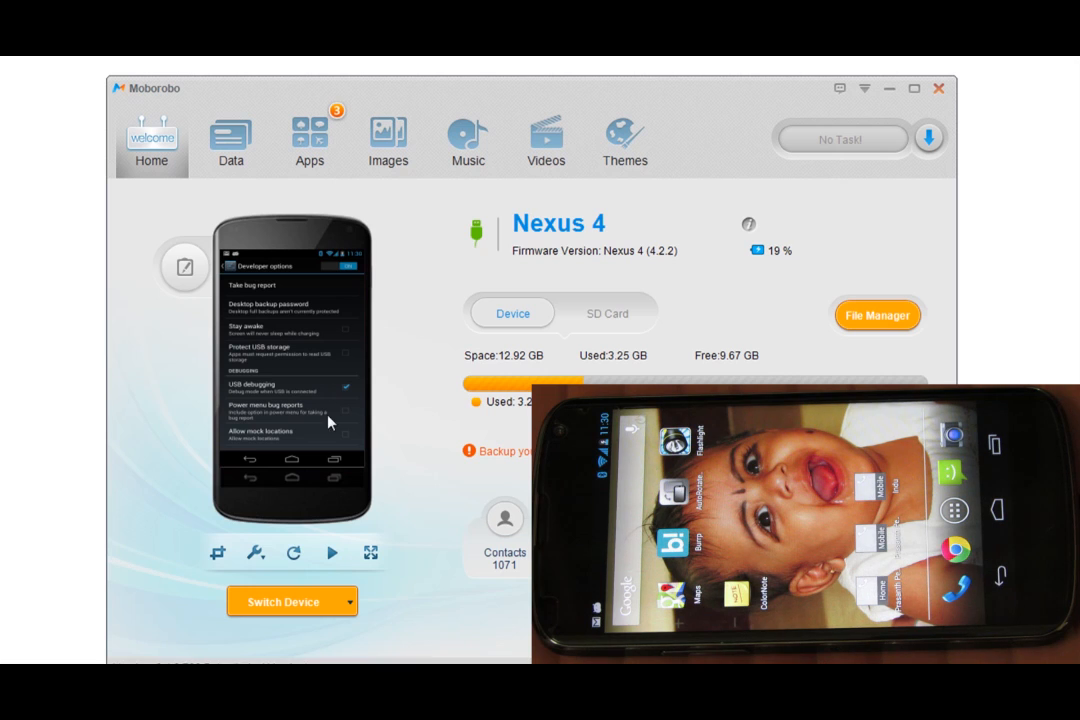
mouse_move(293, 553)
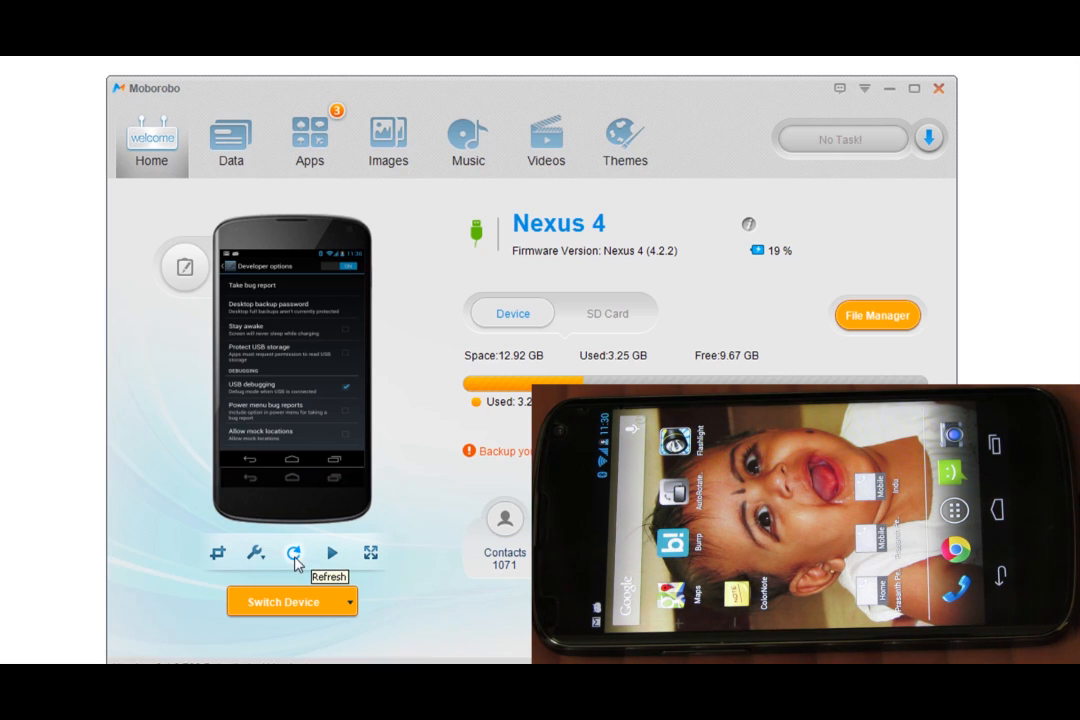
click(293, 552)
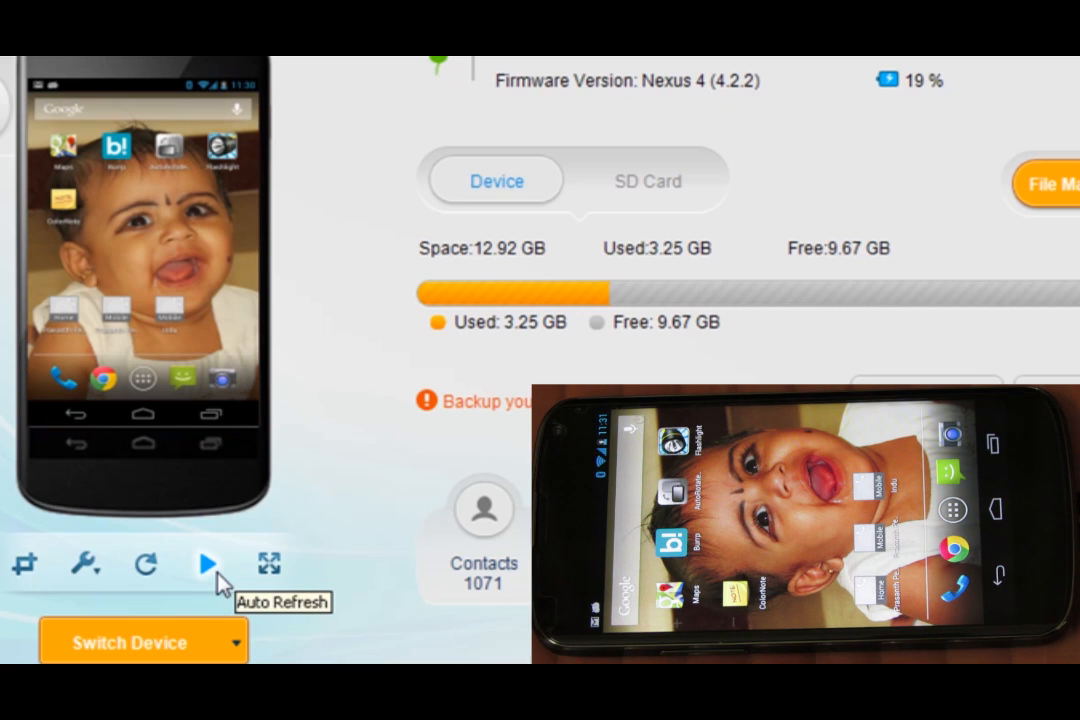
Turn on Auto Refresh for the phone preview.
click(207, 564)
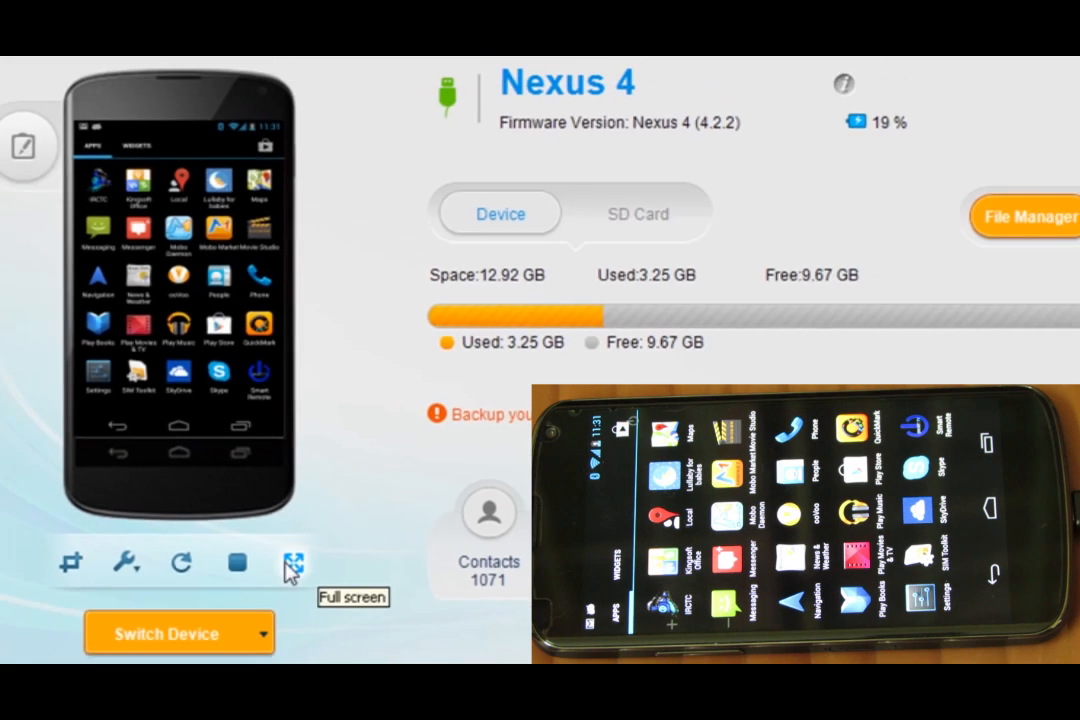
Mirror the Nexus 4 full screen and follow it into Chrome's mobile bookmarks.
click(293, 562)
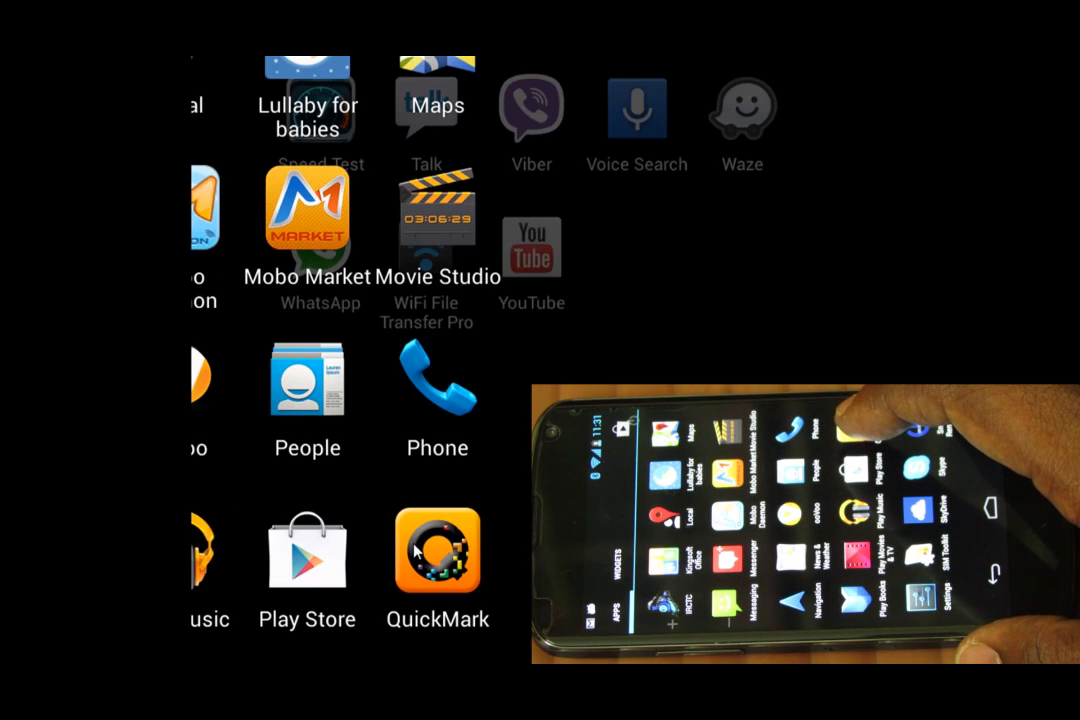
scroll(left, 3)
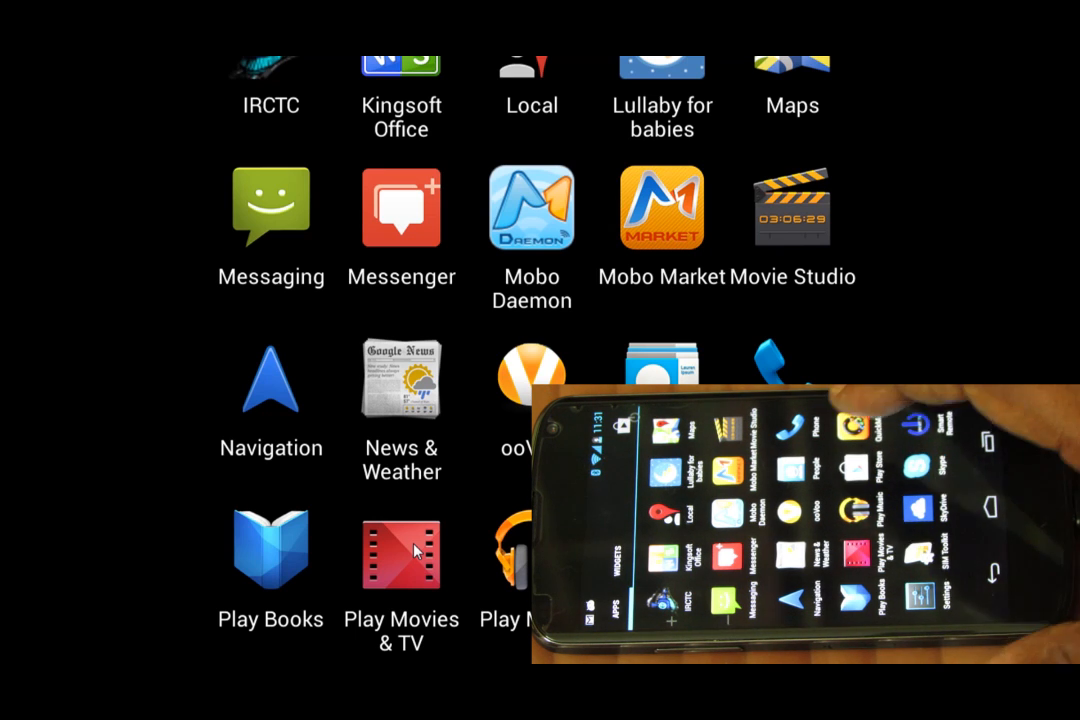
scroll(up, 3)
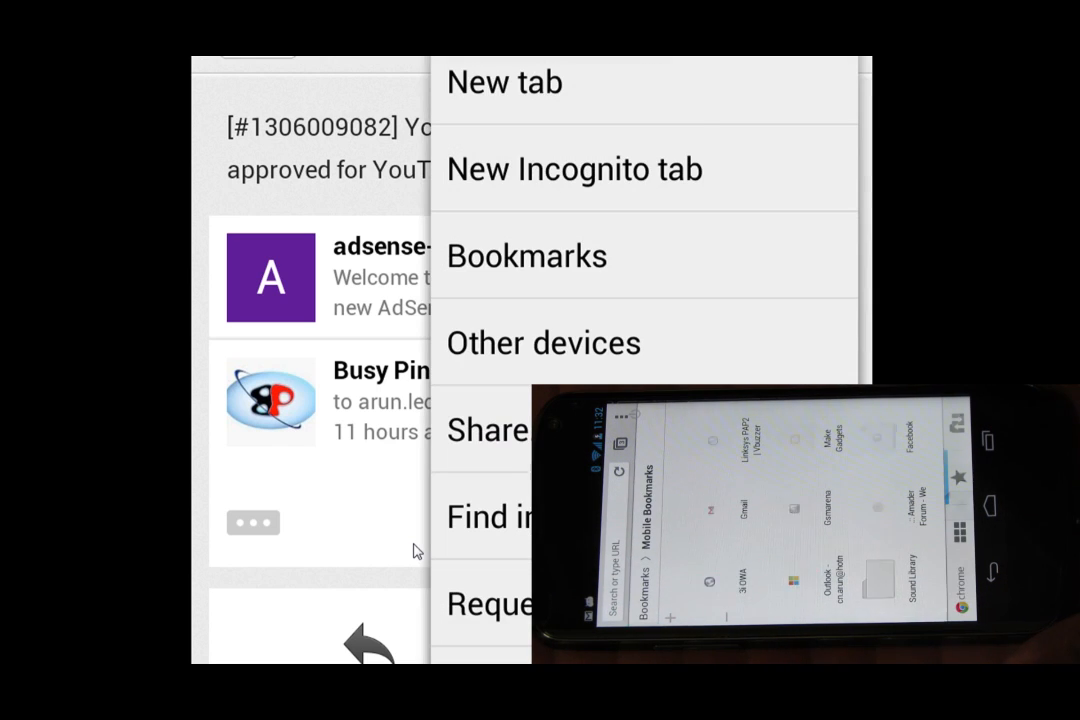
click(527, 256)
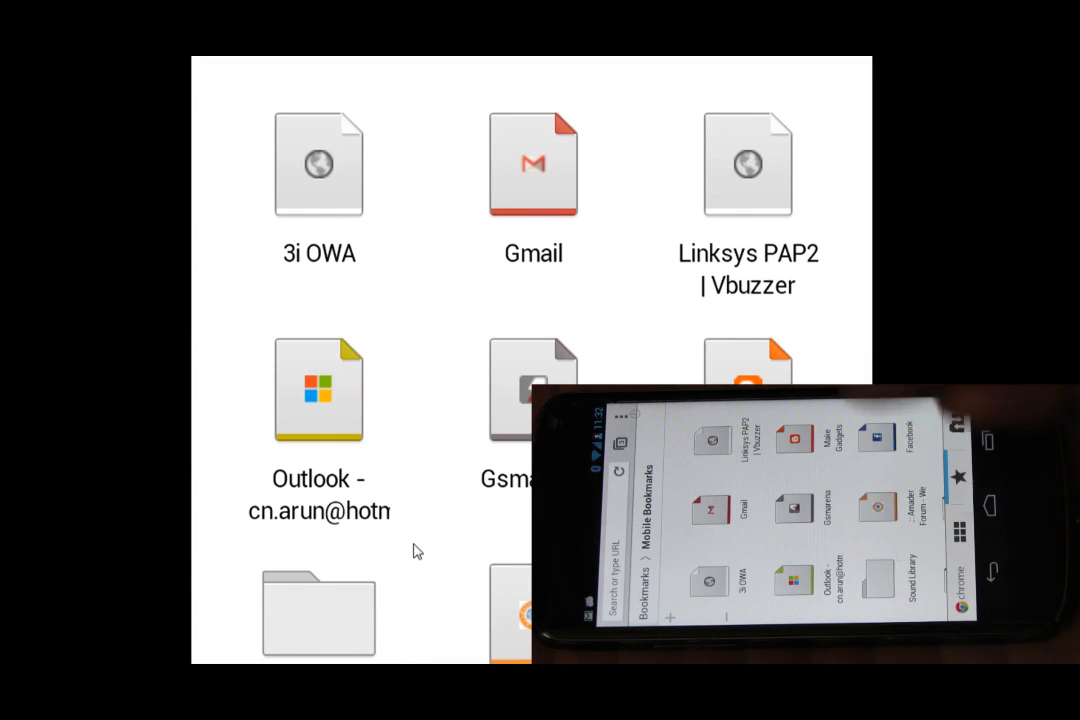